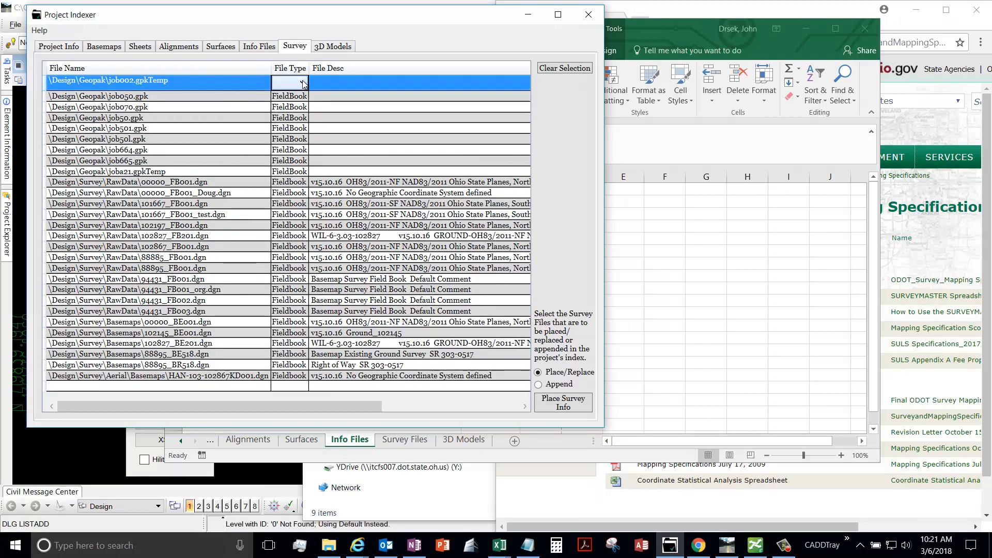
# - Review the File Type choices for job002.gpkTemp, leaving it as FieldBook
pyautogui.click(303, 83)
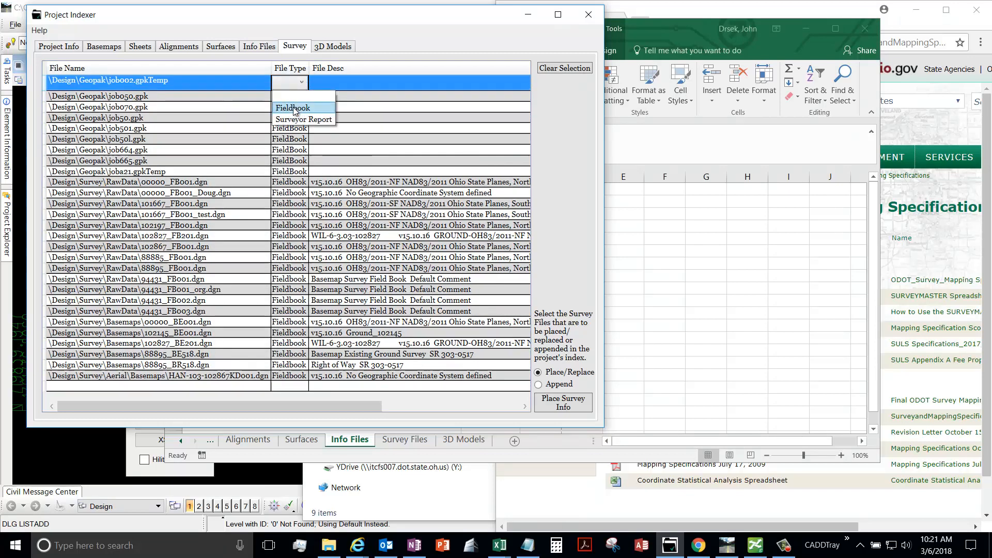
pyautogui.moveTo(303, 120)
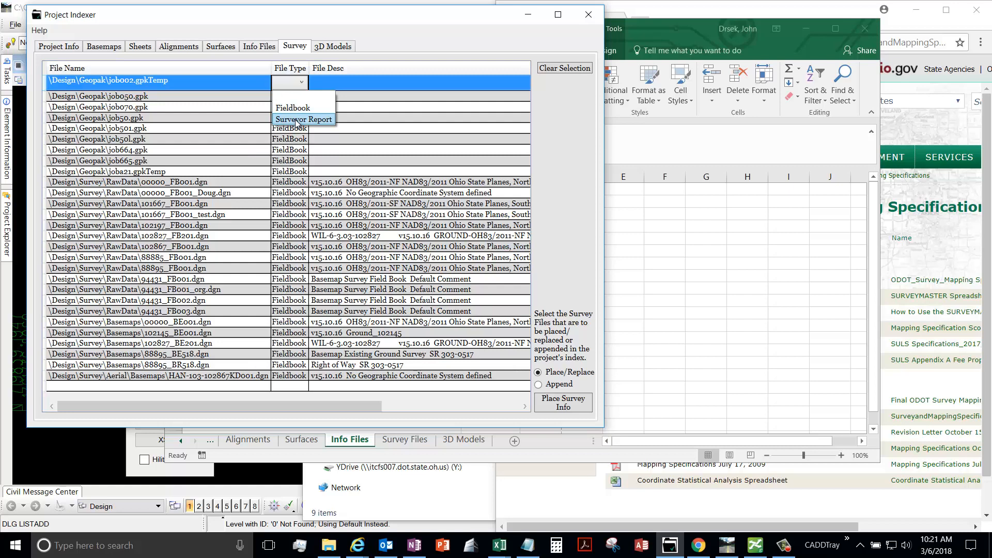
pyautogui.moveTo(292, 107)
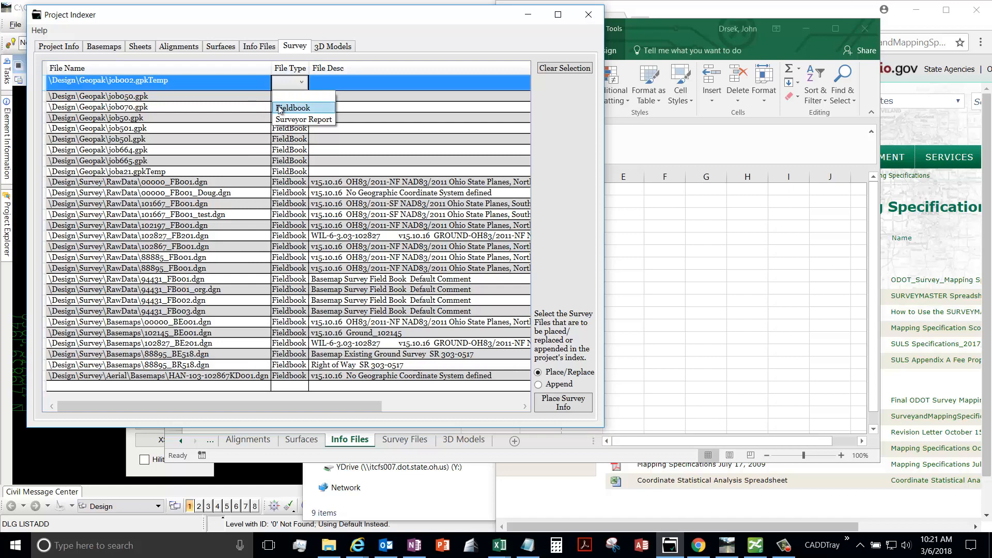
pyautogui.moveTo(289, 107)
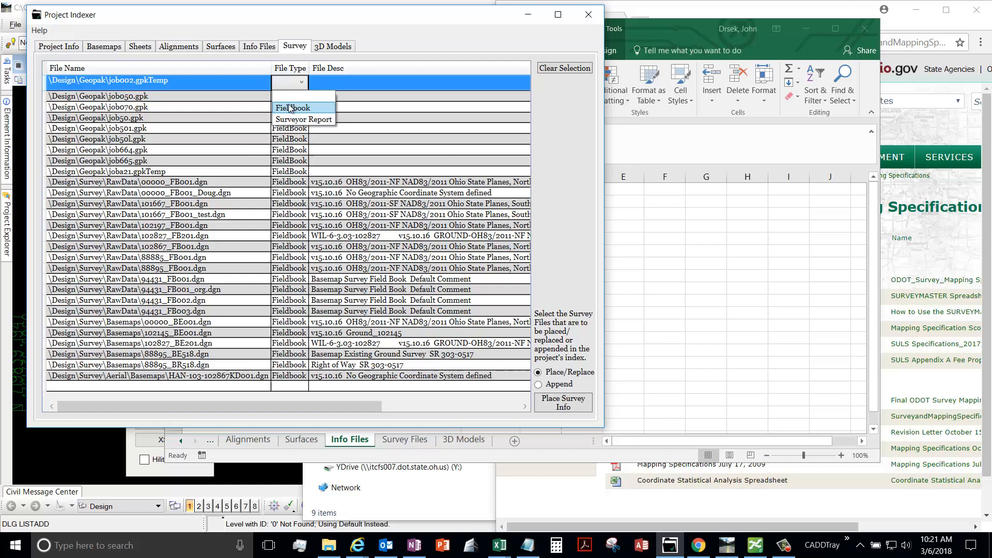
pyautogui.moveTo(209, 112)
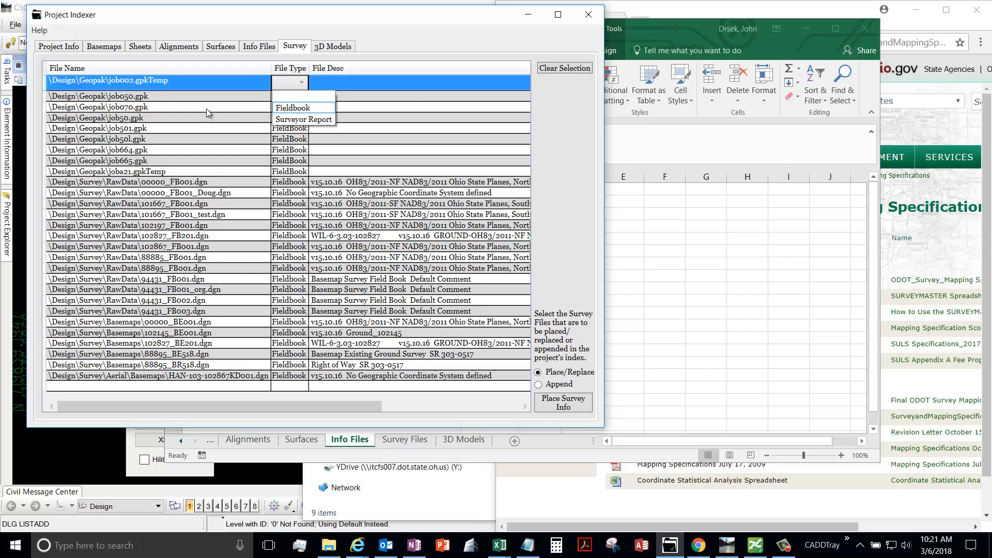
pyautogui.moveTo(298, 107)
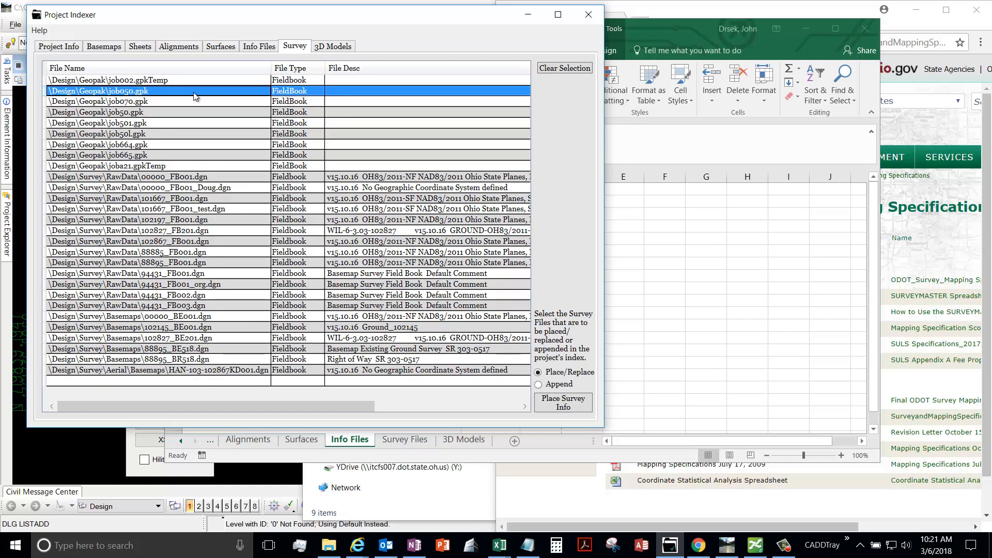
pyautogui.moveTo(164, 113)
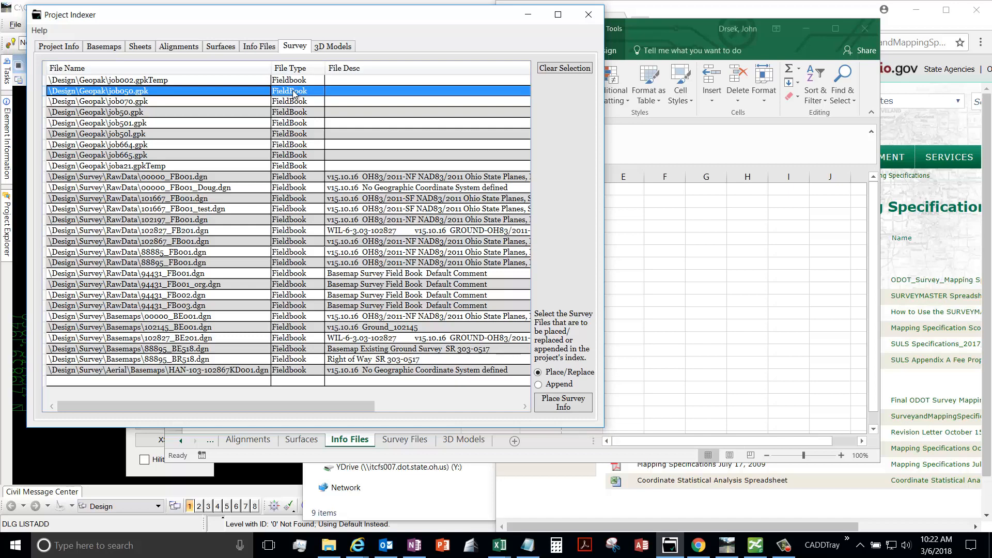
pyautogui.moveTo(203, 190)
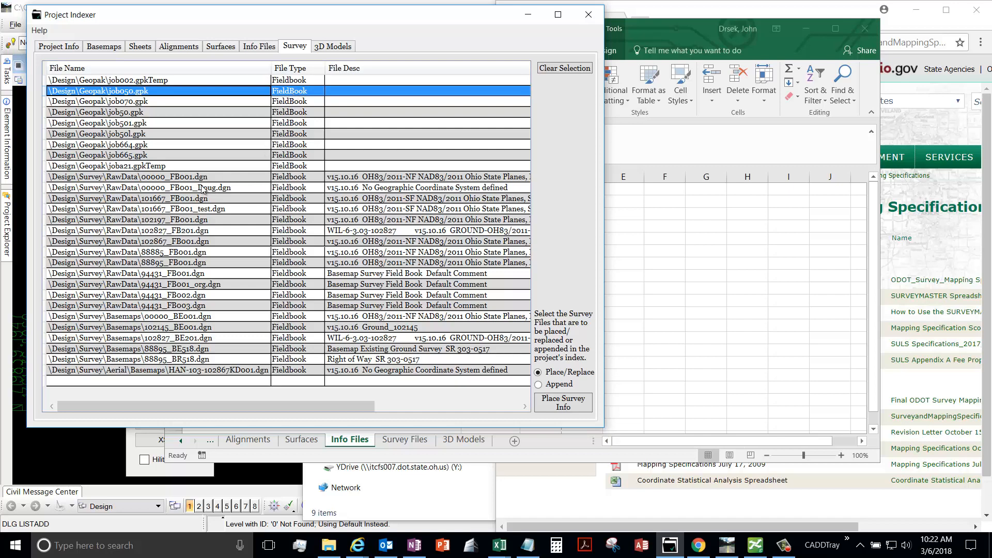
pyautogui.moveTo(282, 63)
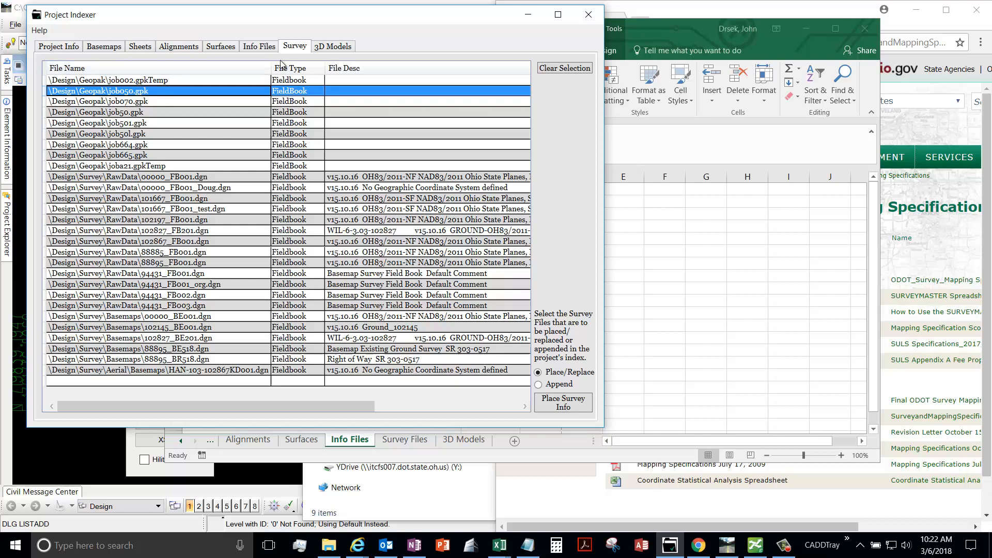
pyautogui.moveTo(101, 184)
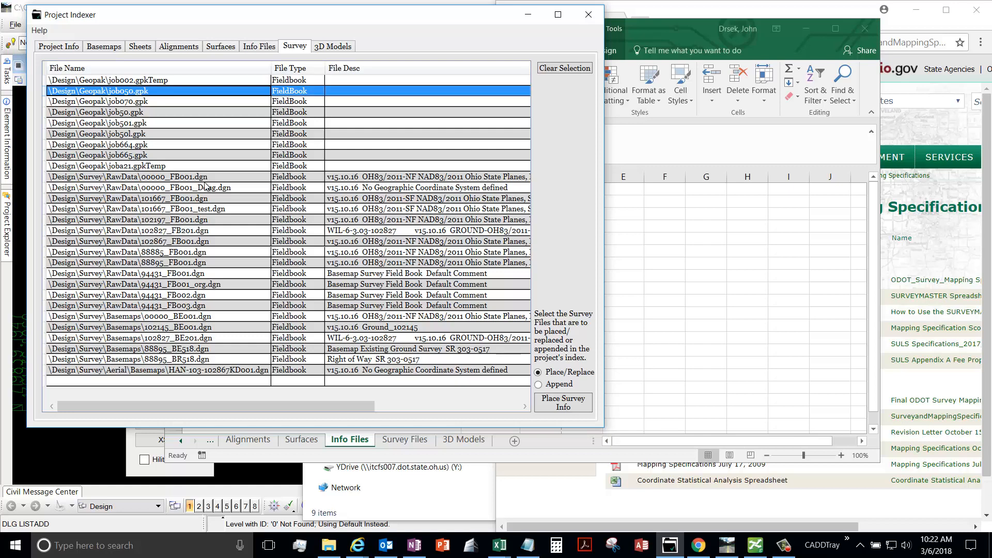
pyautogui.moveTo(208, 185)
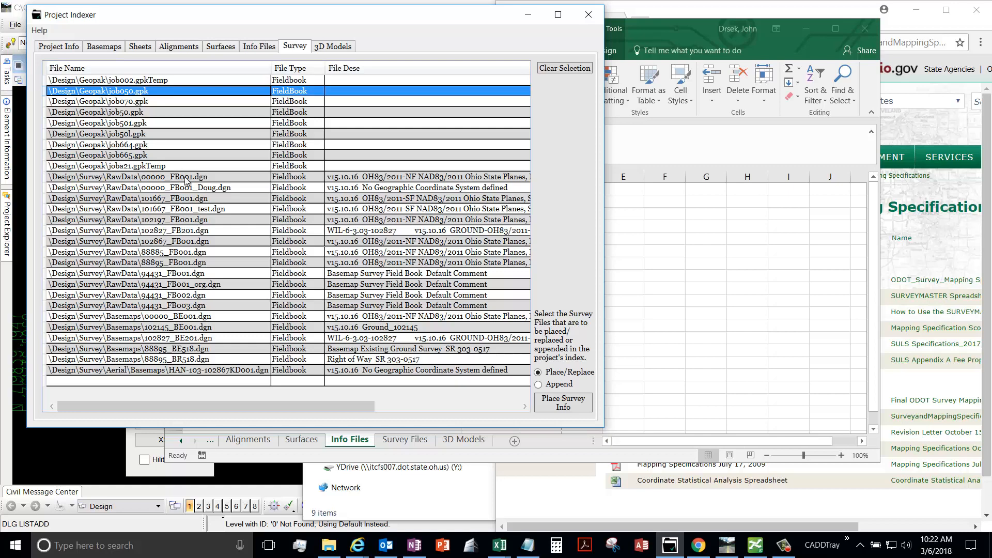
pyautogui.moveTo(227, 285)
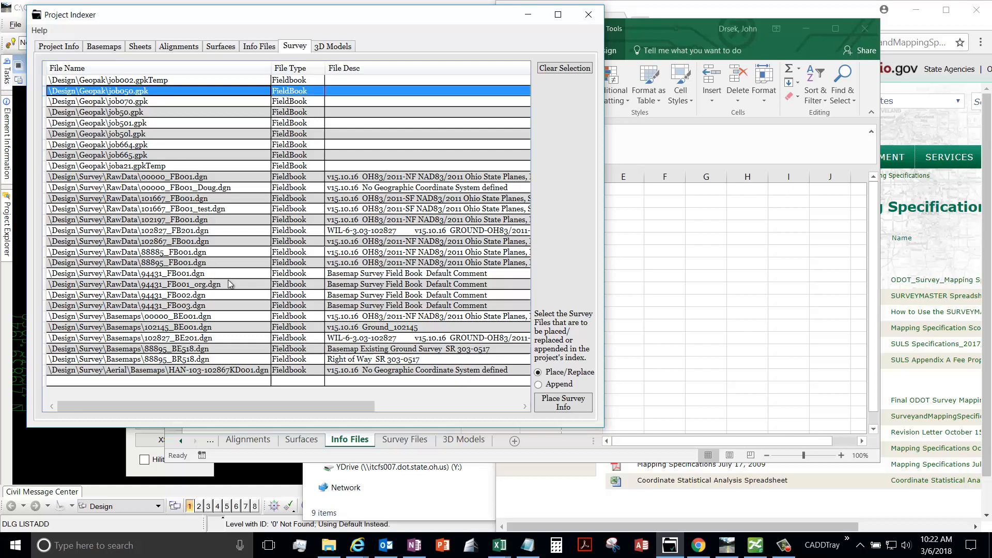
# - Bring up the File Type choices for job050.gpk
pyautogui.click(322, 91)
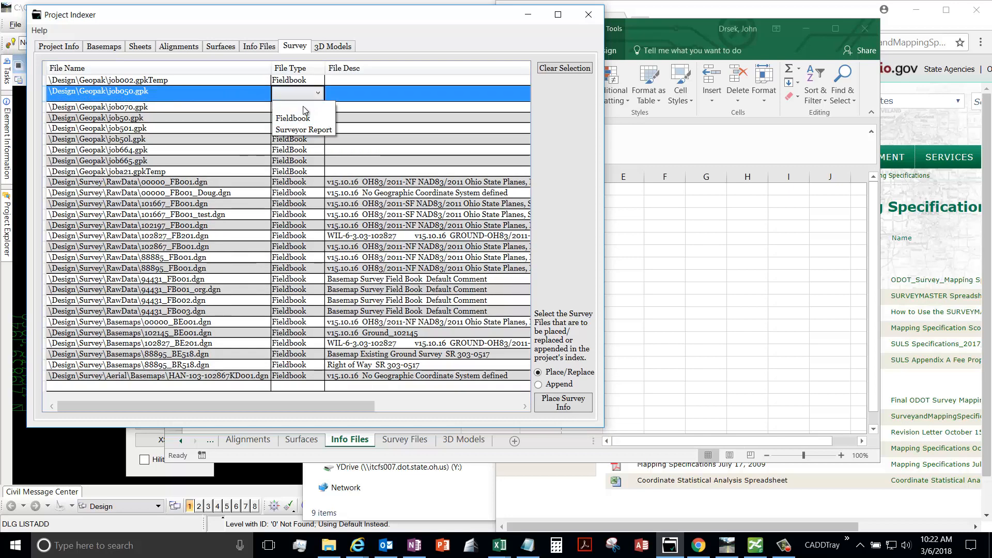
# - Make job050.gpk a Surveyor Report file
pyautogui.click(303, 130)
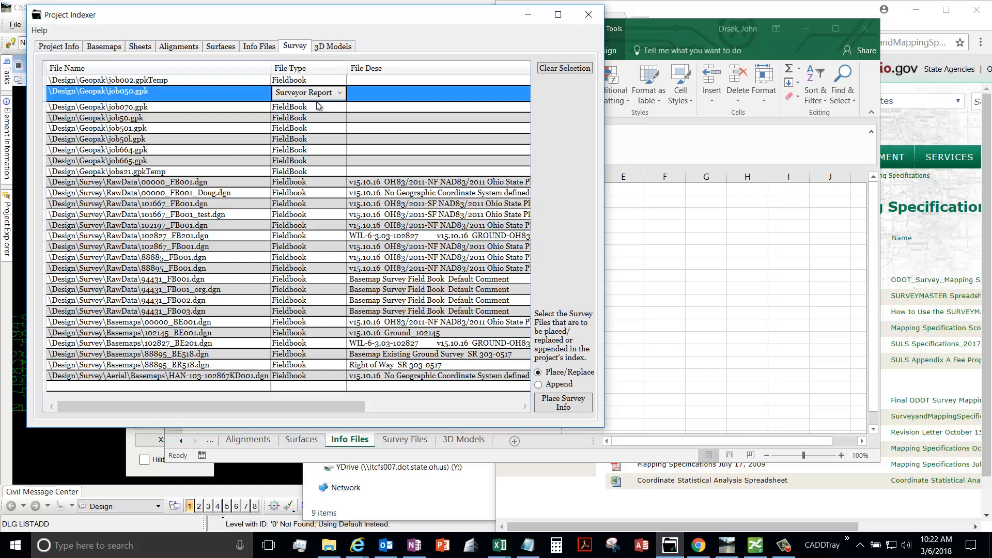
pyautogui.moveTo(285, 413)
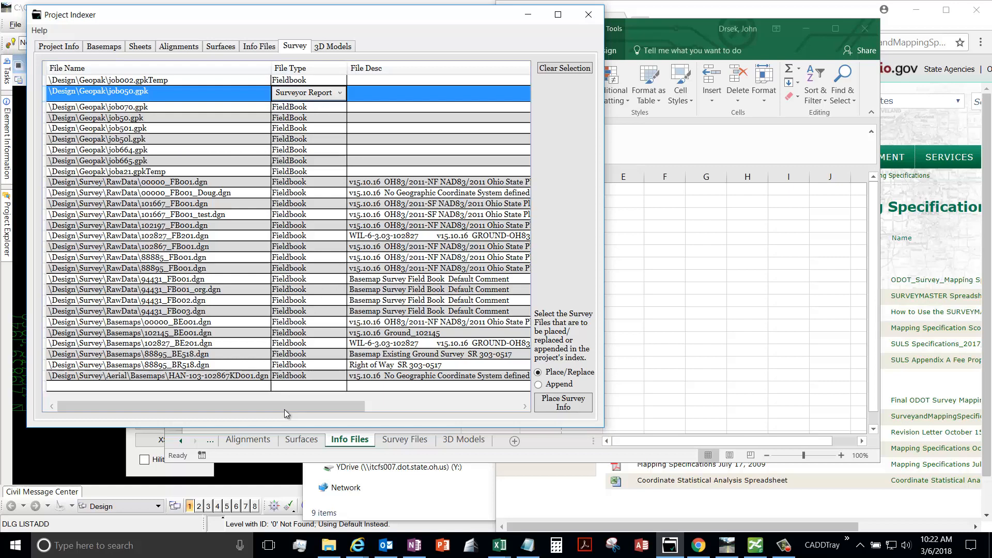
pyautogui.moveTo(168, 201)
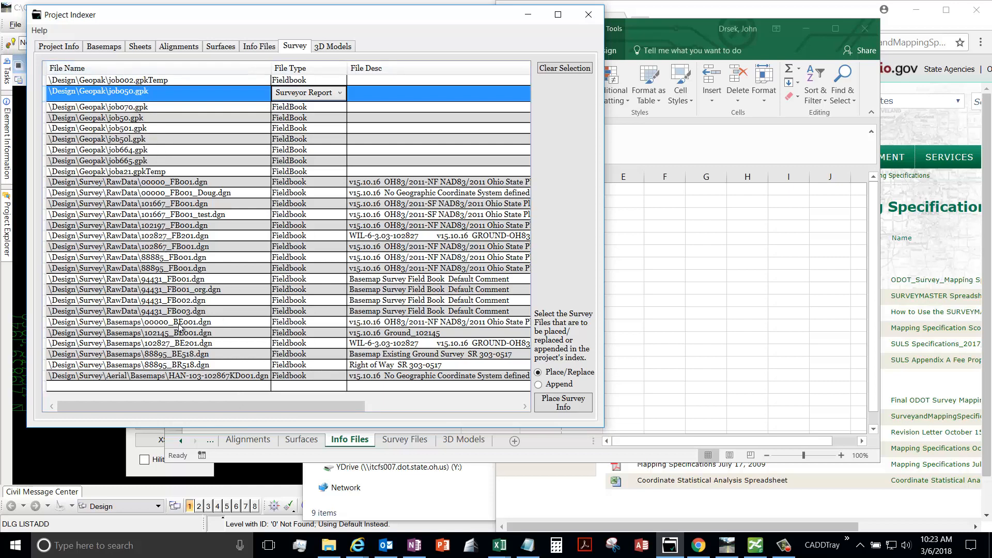
pyautogui.moveTo(358, 545)
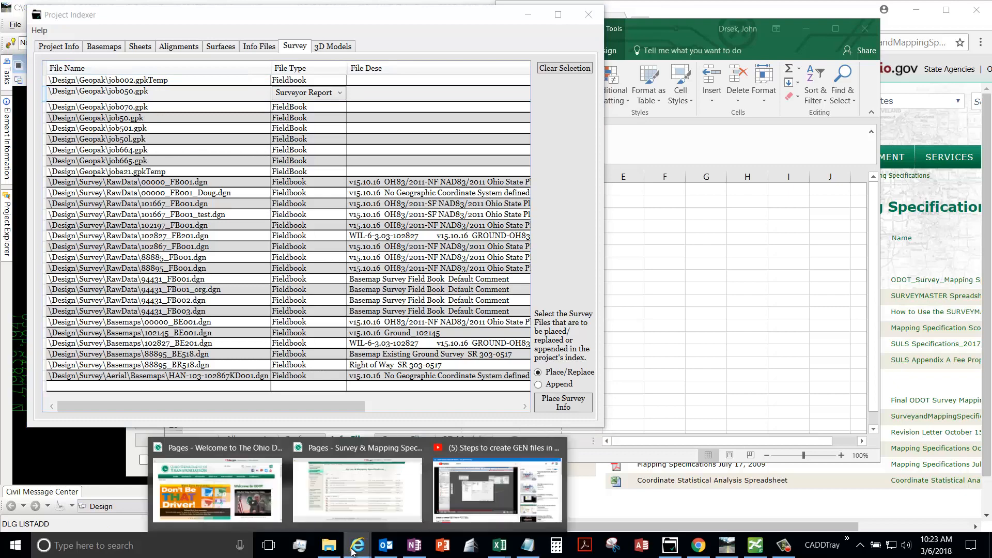
pyautogui.click(357, 487)
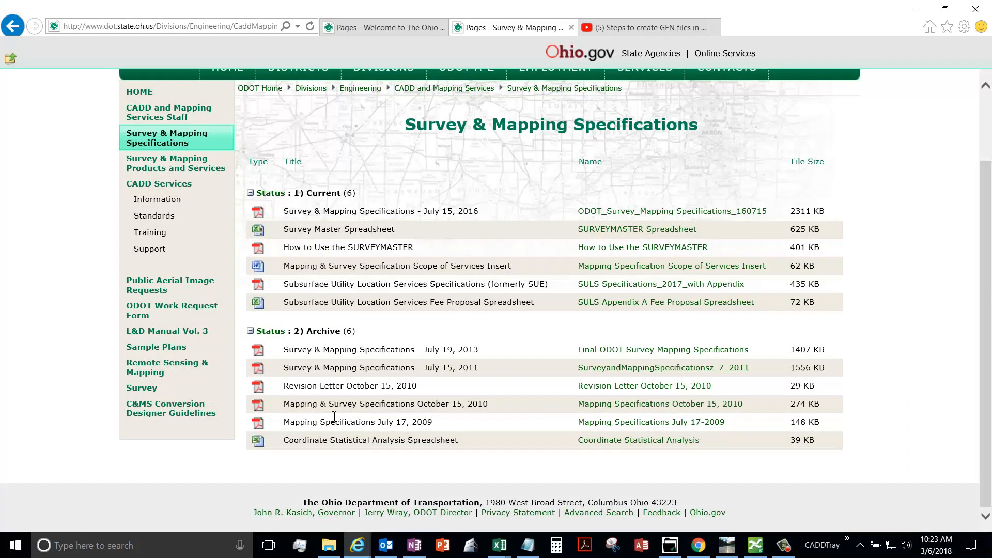
pyautogui.moveTo(297, 155)
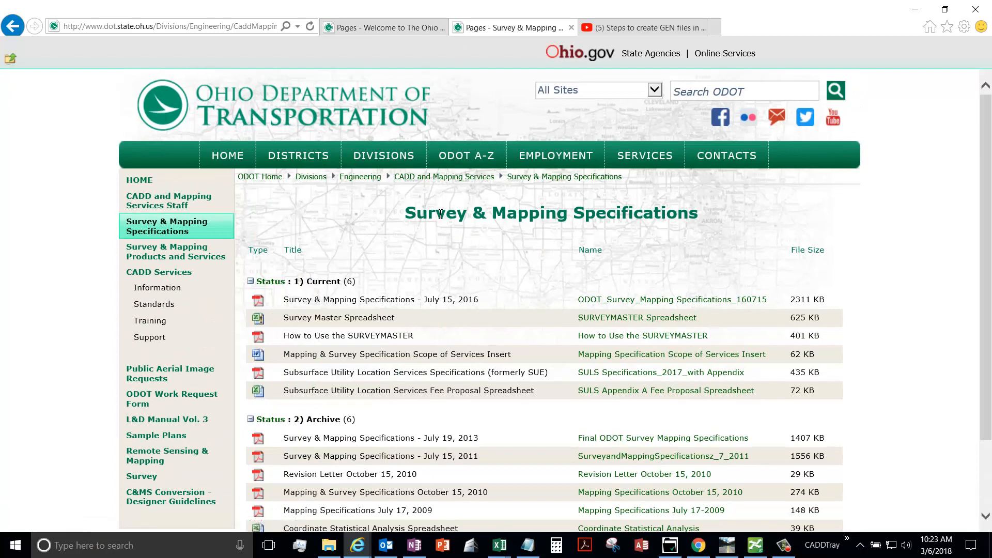
pyautogui.moveTo(166, 226)
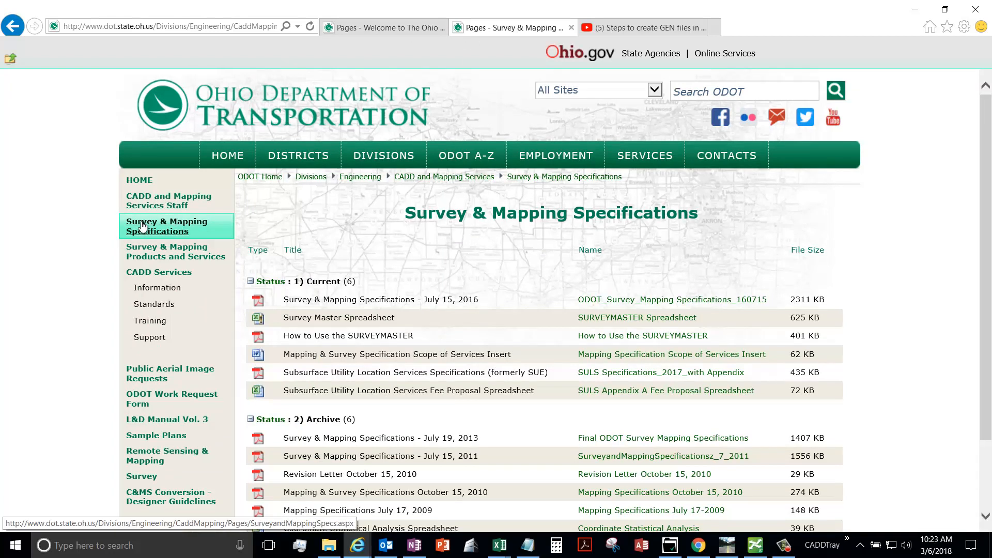
pyautogui.scroll(3)
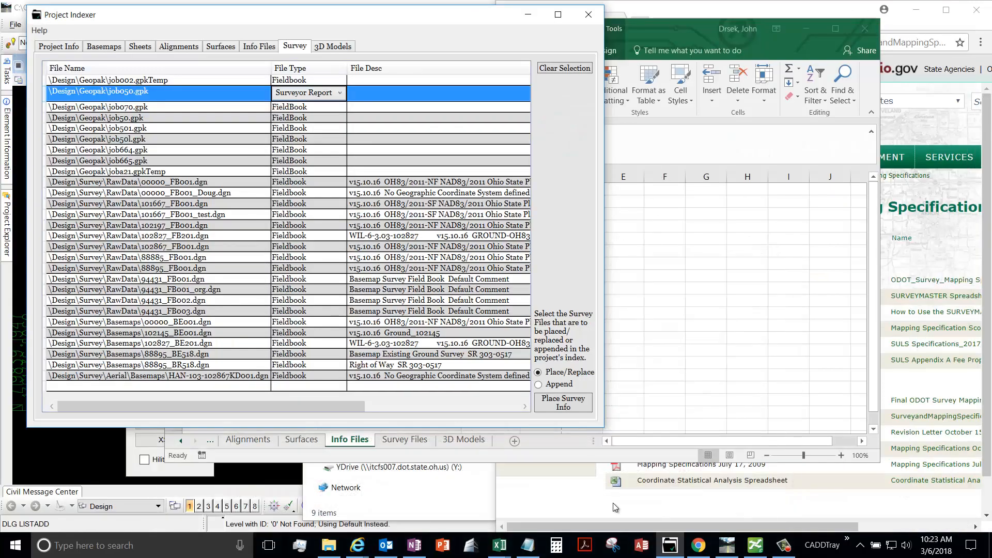
pyautogui.moveTo(499, 545)
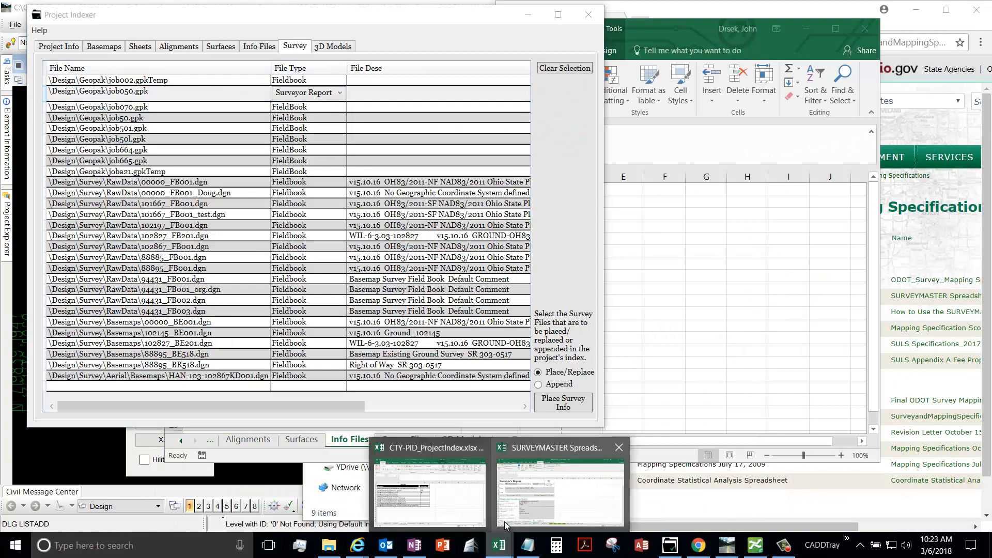
# - Show SURVEYMASTER's Surveyor's Report sheet and review its Scope entry 'Establish Control, Centerline, and Right-of-Way'
pyautogui.click(559, 487)
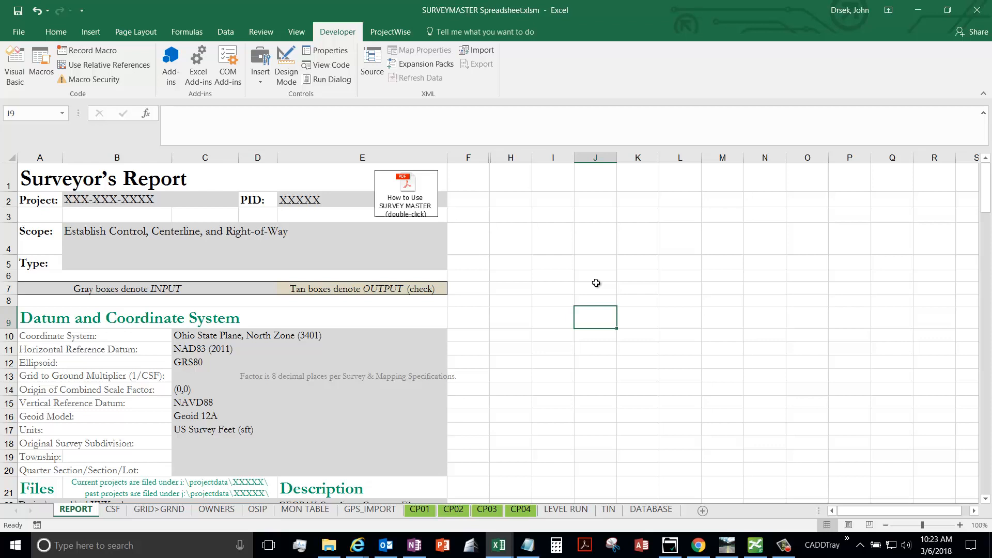
pyautogui.moveTo(393, 217)
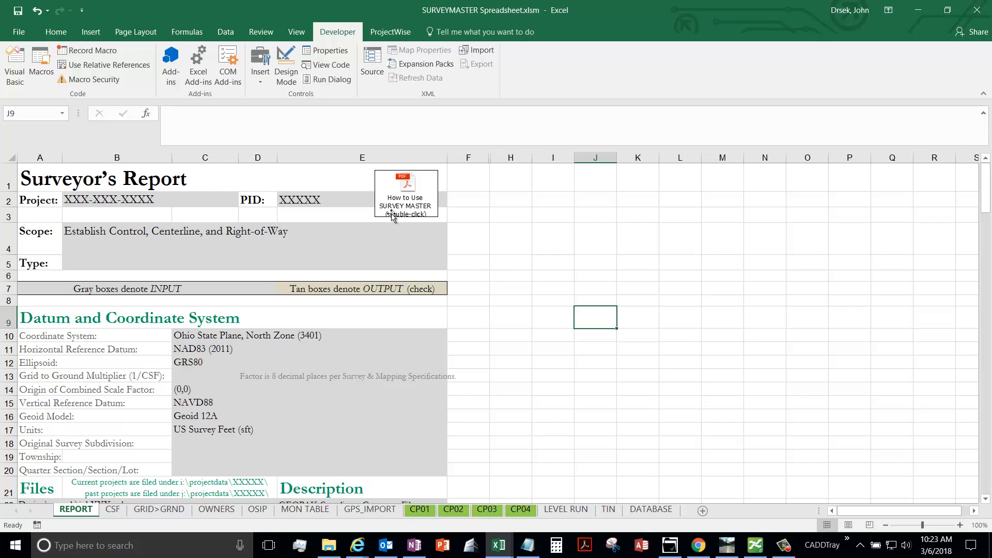
pyautogui.moveTo(475, 298)
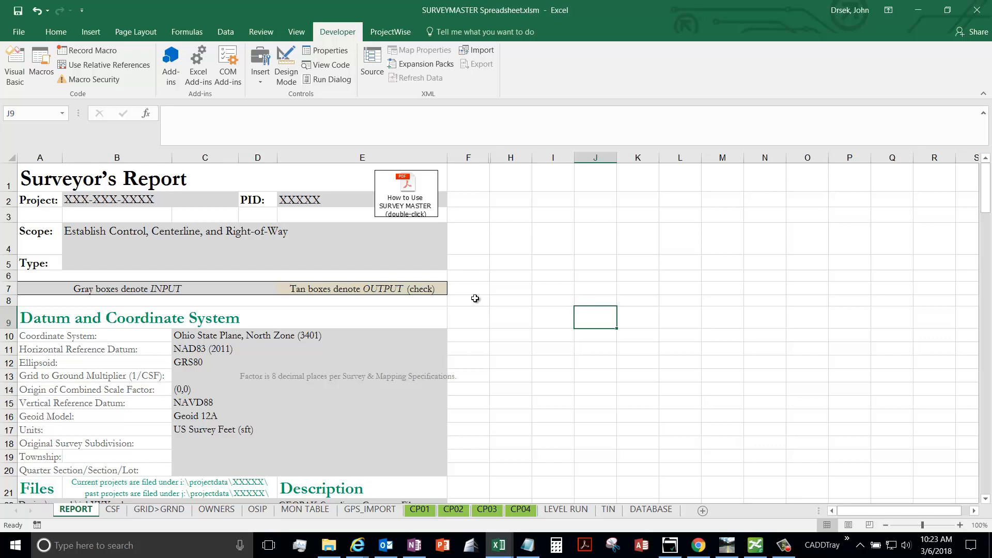
pyautogui.click(510, 275)
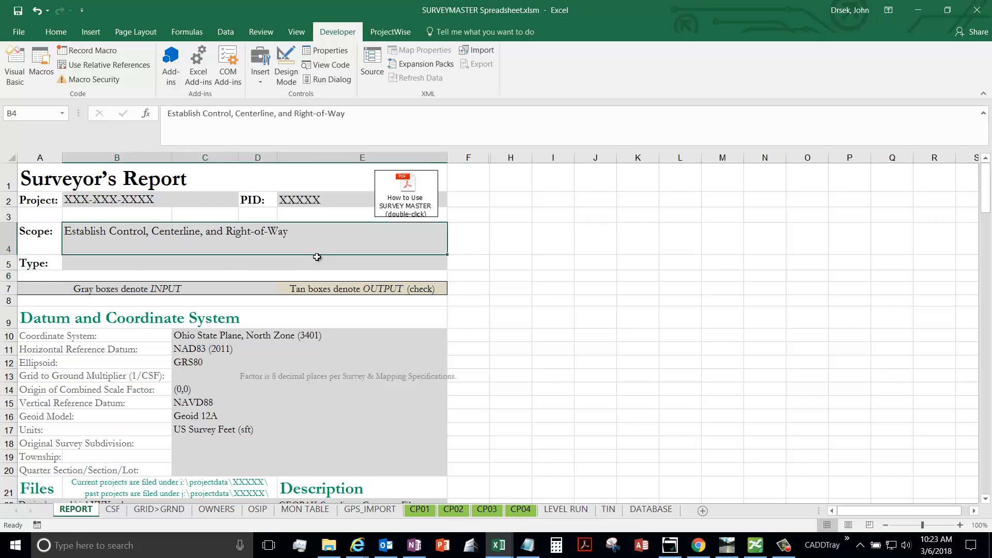
pyautogui.scroll(-3)
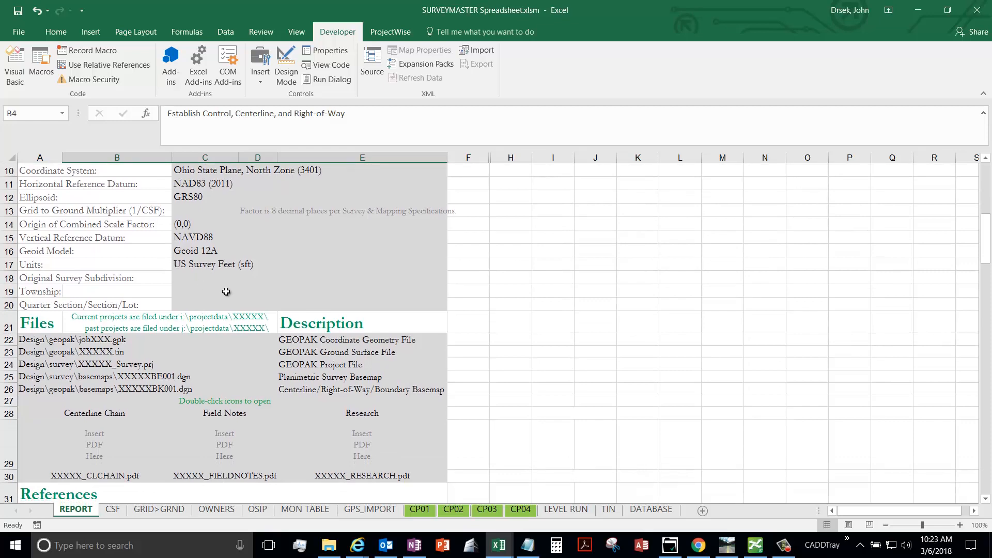
pyautogui.scroll(3)
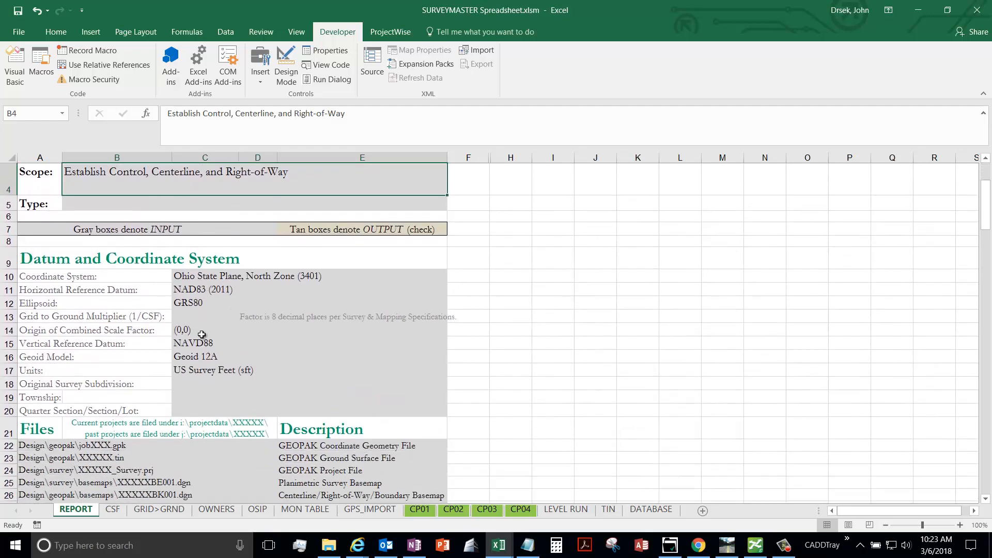
pyautogui.scroll(3)
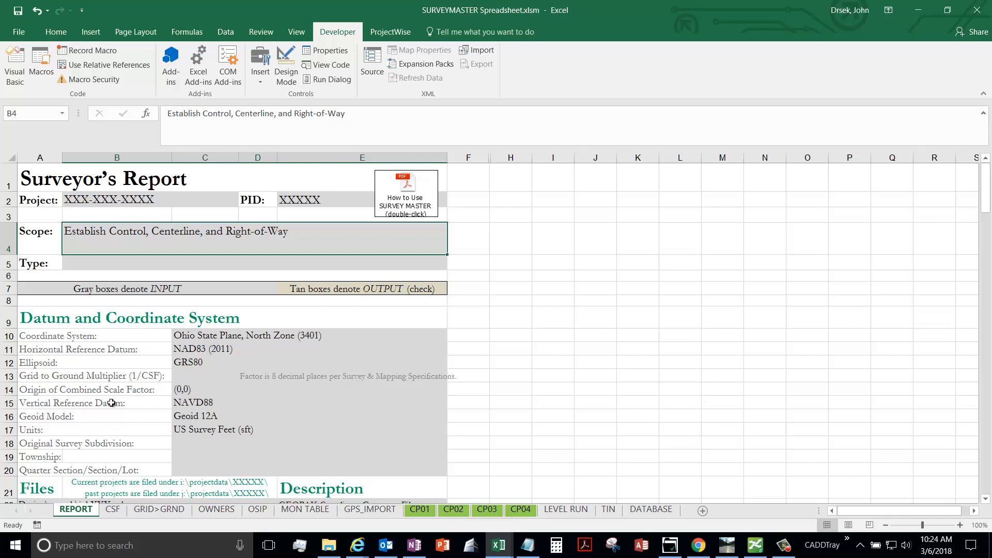
pyautogui.moveTo(105, 363)
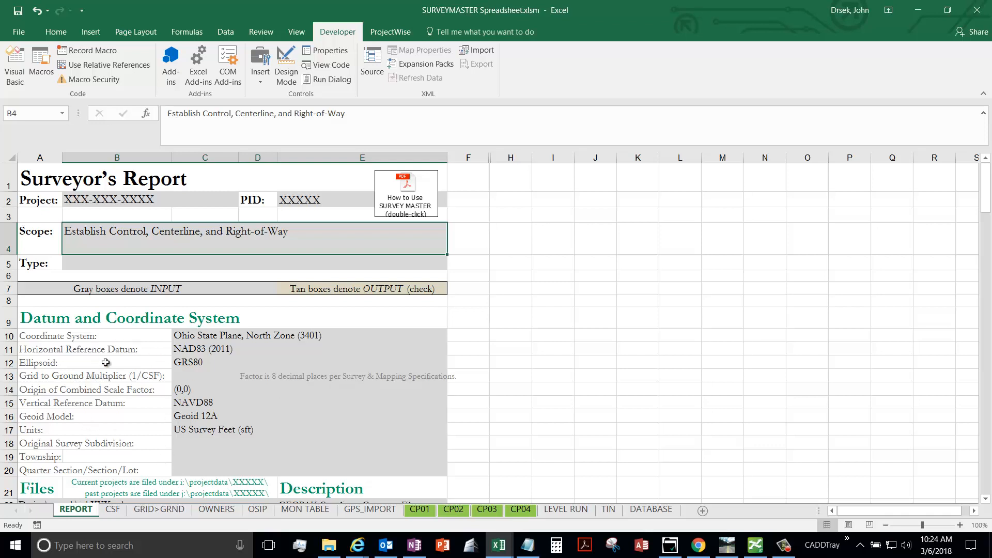
pyautogui.moveTo(117, 498)
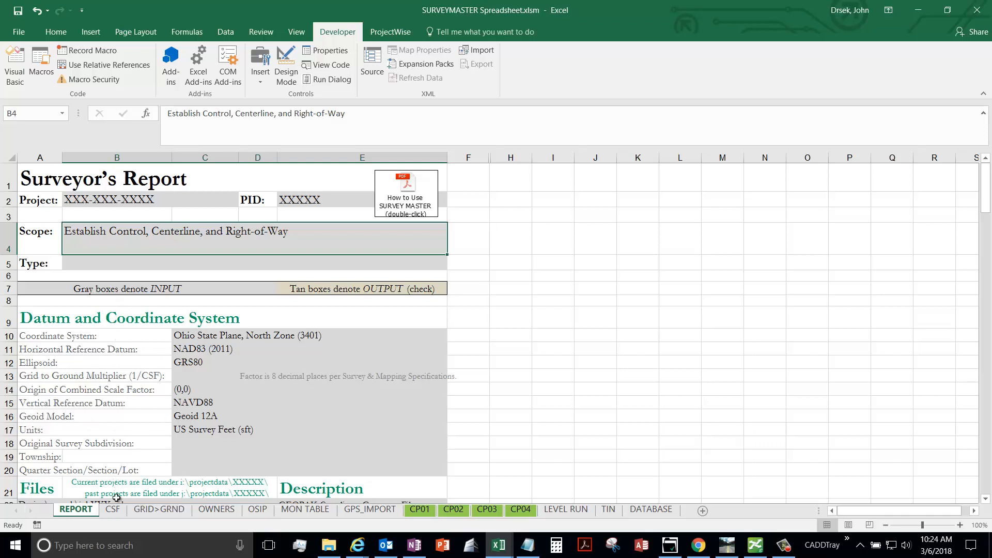
# - View the CP01, LEVEL RUN, TIN and MON TABLE sheets in turn
pyautogui.click(419, 509)
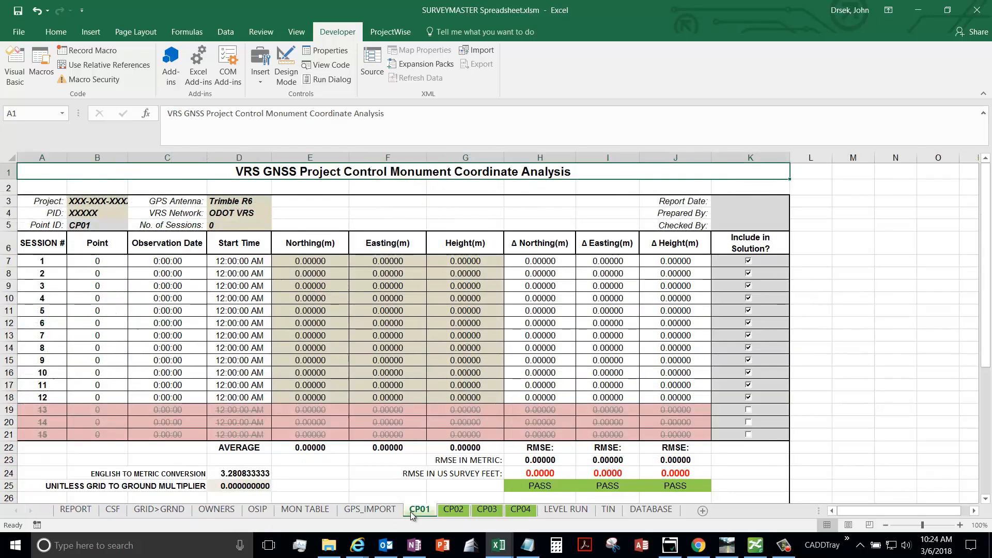
pyautogui.moveTo(447, 405)
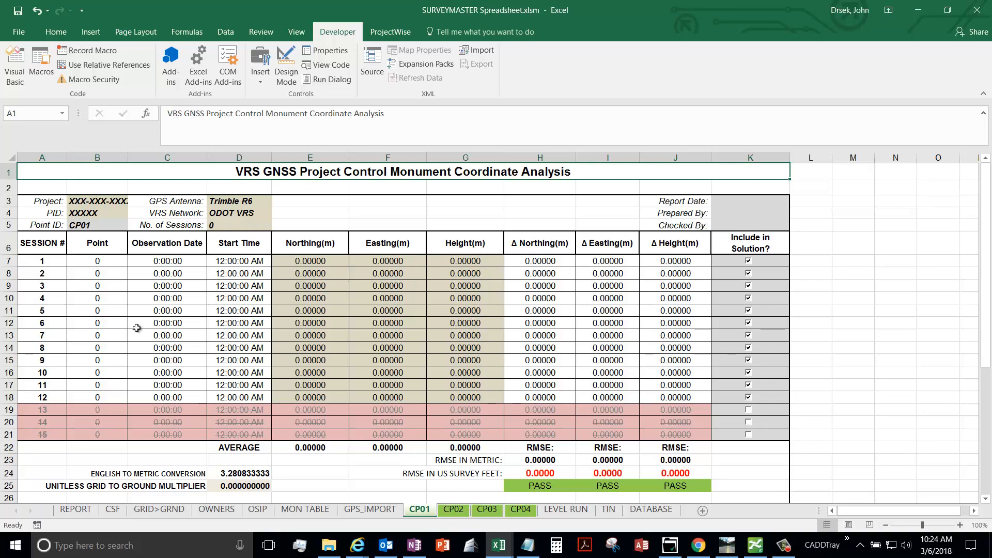
pyautogui.click(566, 508)
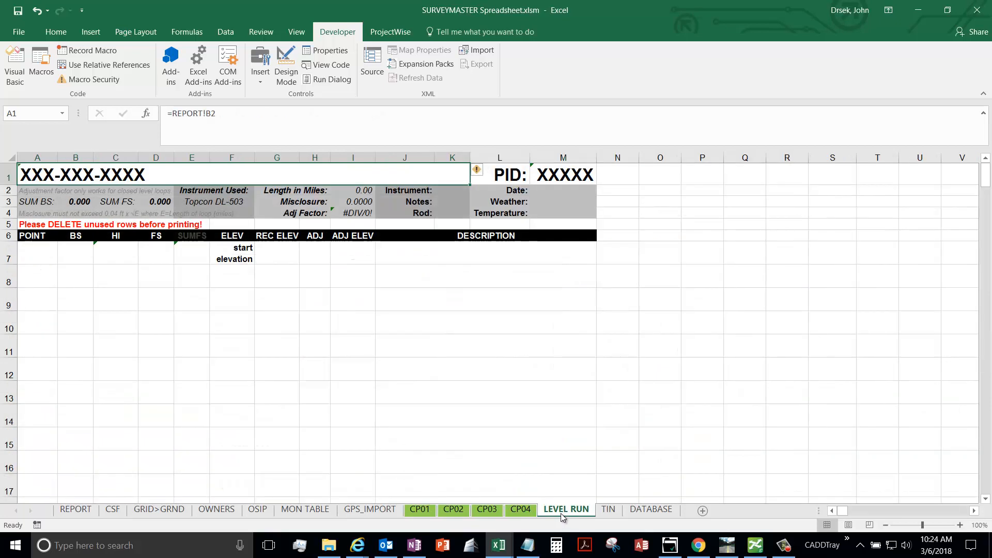
pyautogui.moveTo(599, 517)
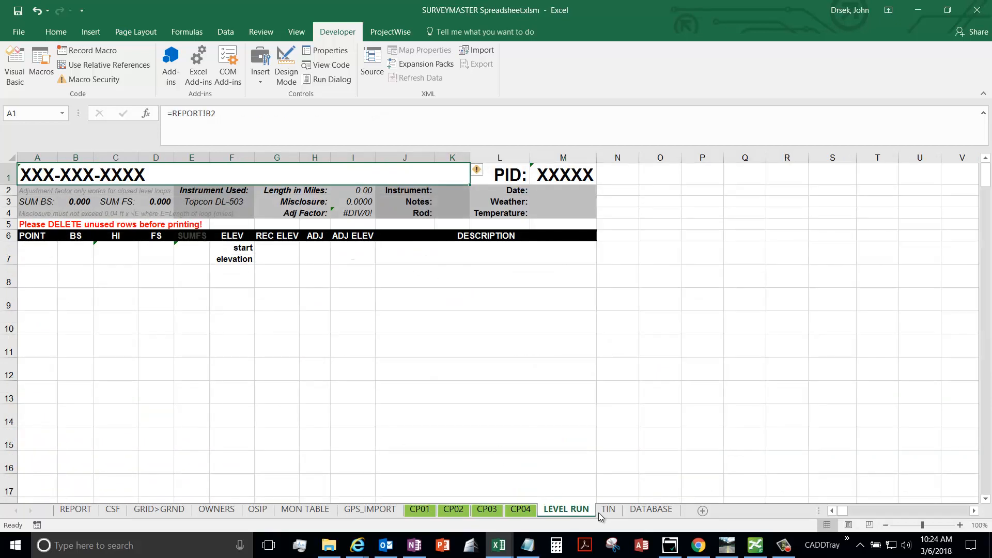
pyautogui.click(607, 509)
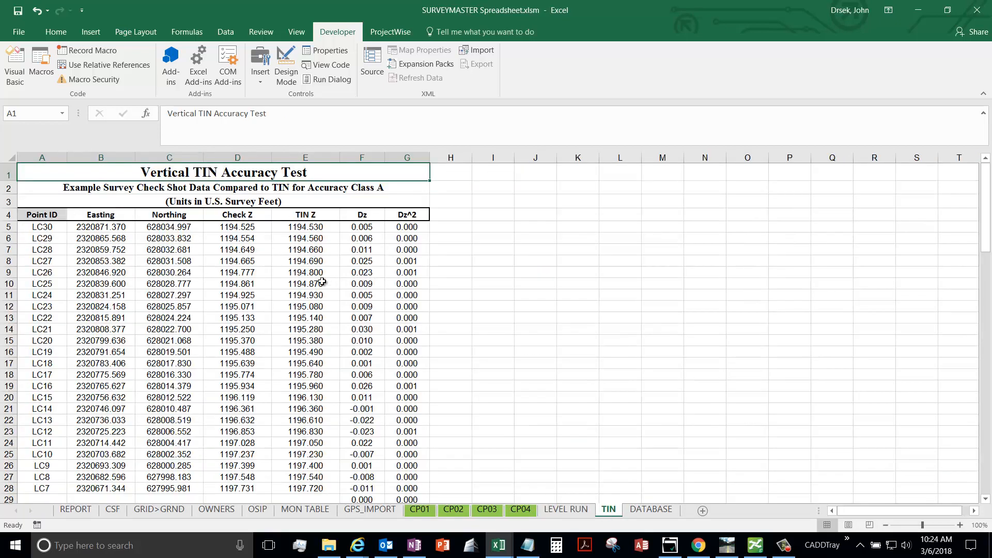
pyautogui.click(305, 508)
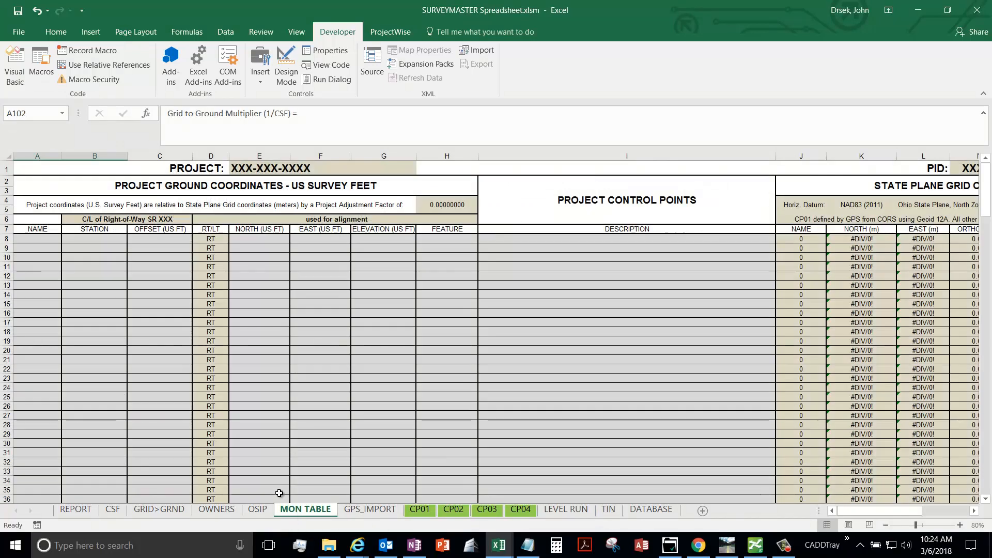
pyautogui.moveTo(483, 450)
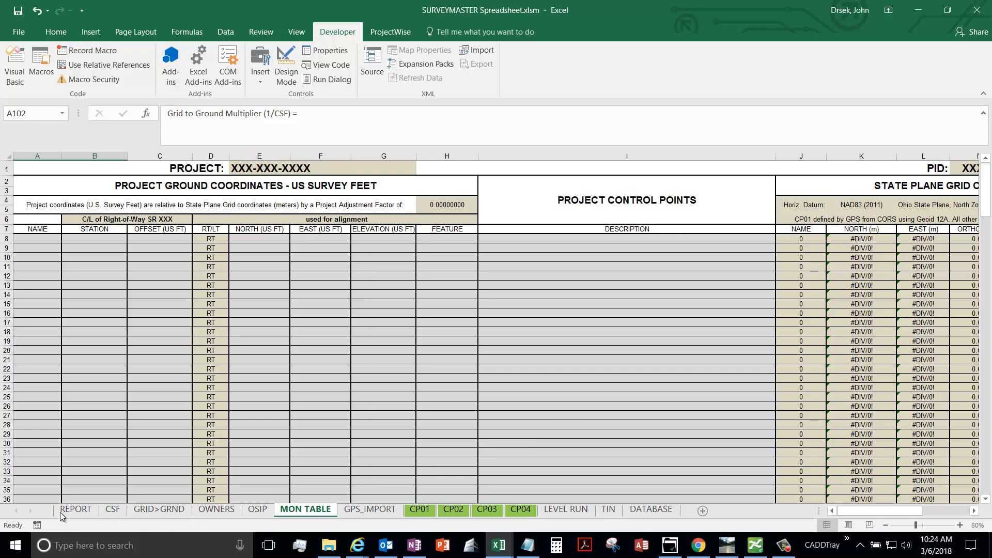
# - Return to the Surveyor's Report sheet and select a few empty cells beside the report
pyautogui.click(75, 510)
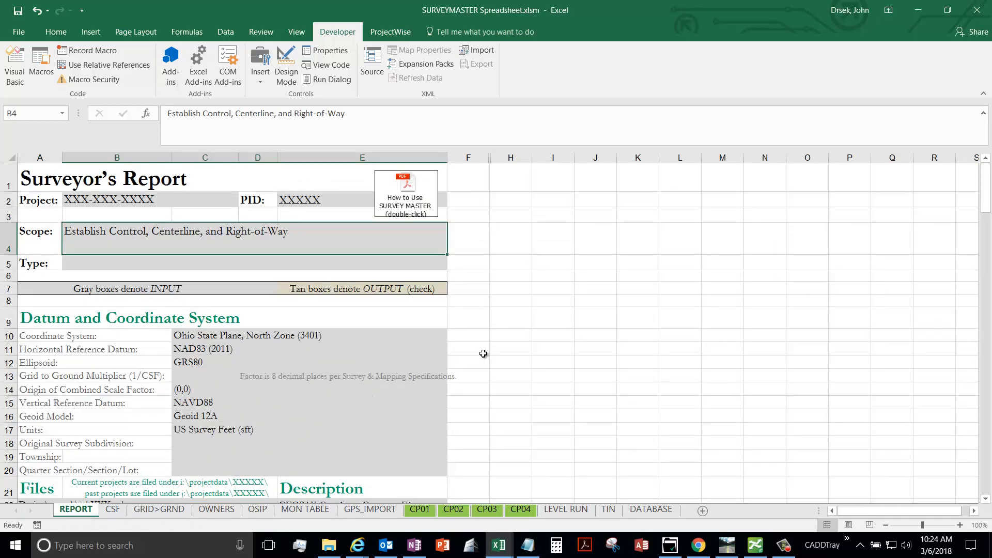
pyautogui.moveTo(477, 247)
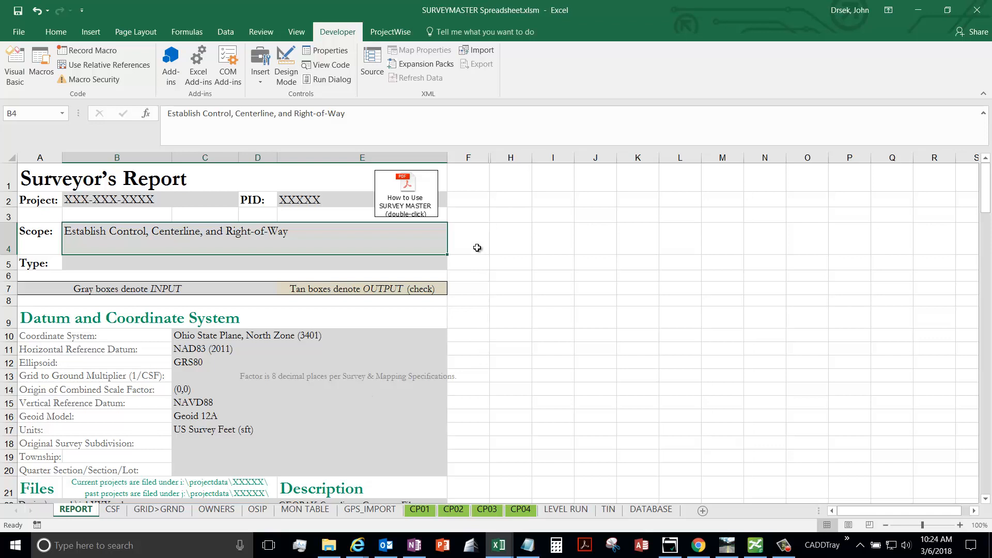
pyautogui.moveTo(472, 244)
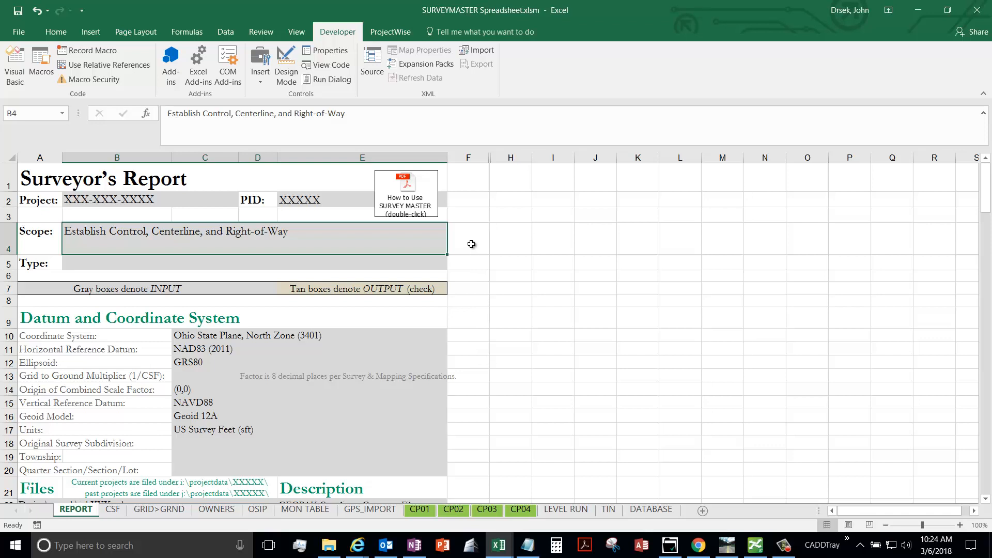
pyautogui.moveTo(494, 239)
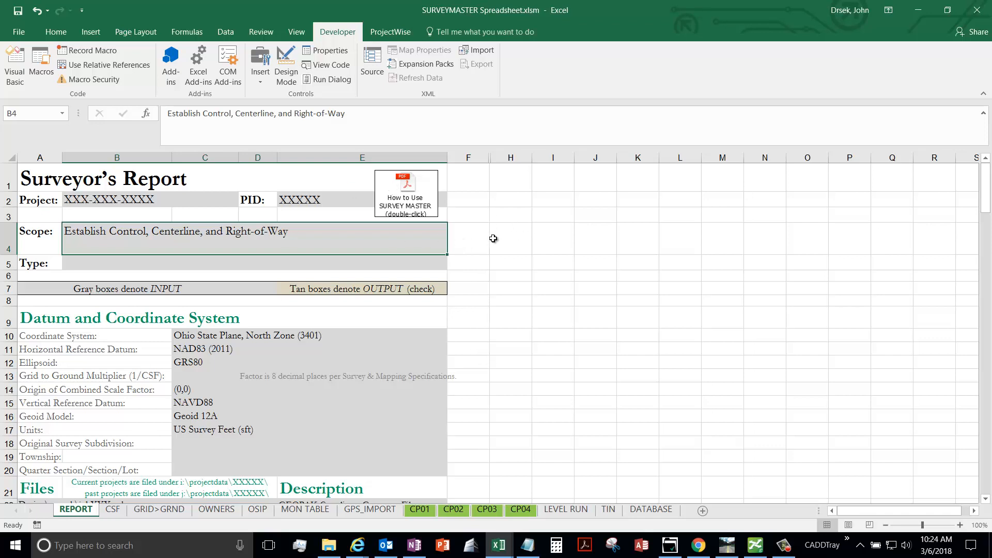
pyautogui.moveTo(472, 282)
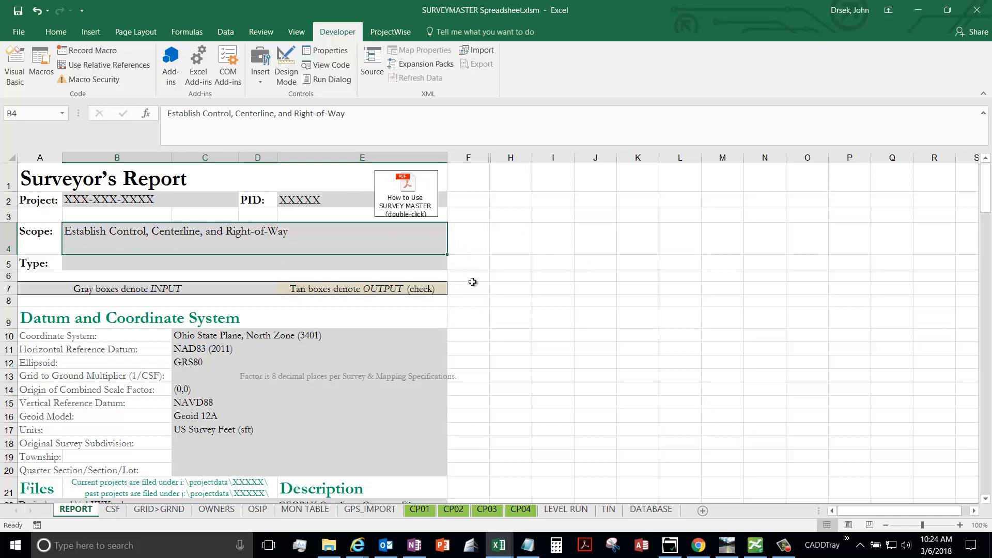
pyautogui.click(486, 285)
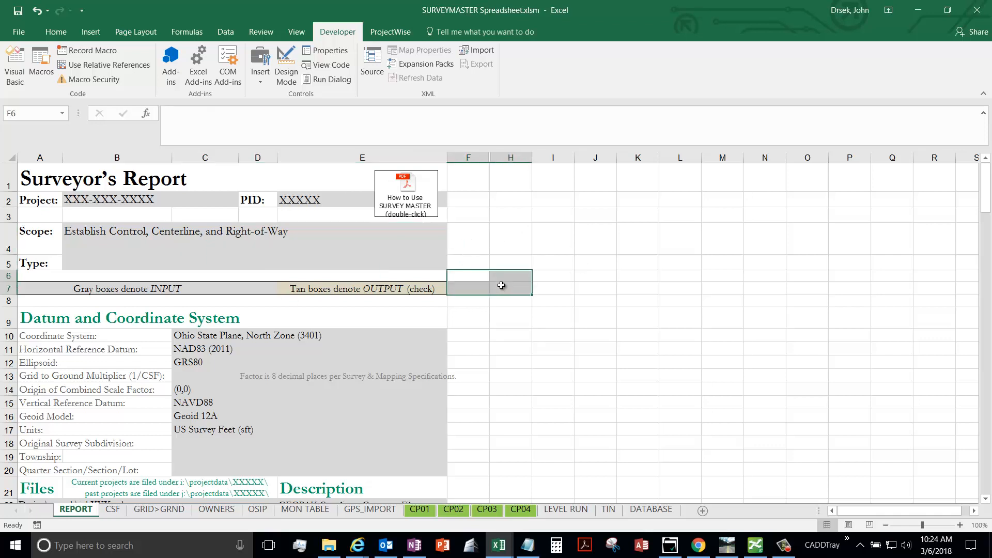
pyautogui.click(489, 260)
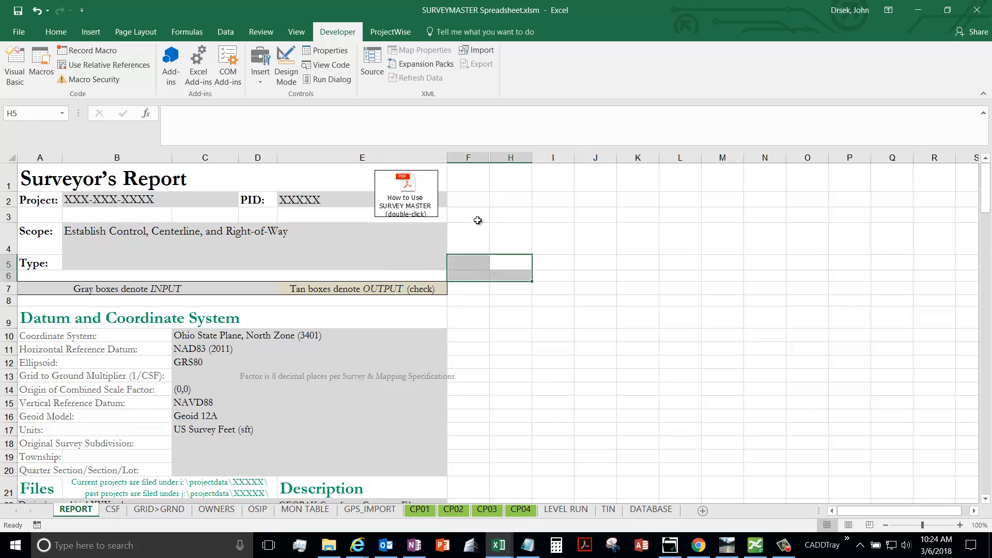
pyautogui.click(510, 238)
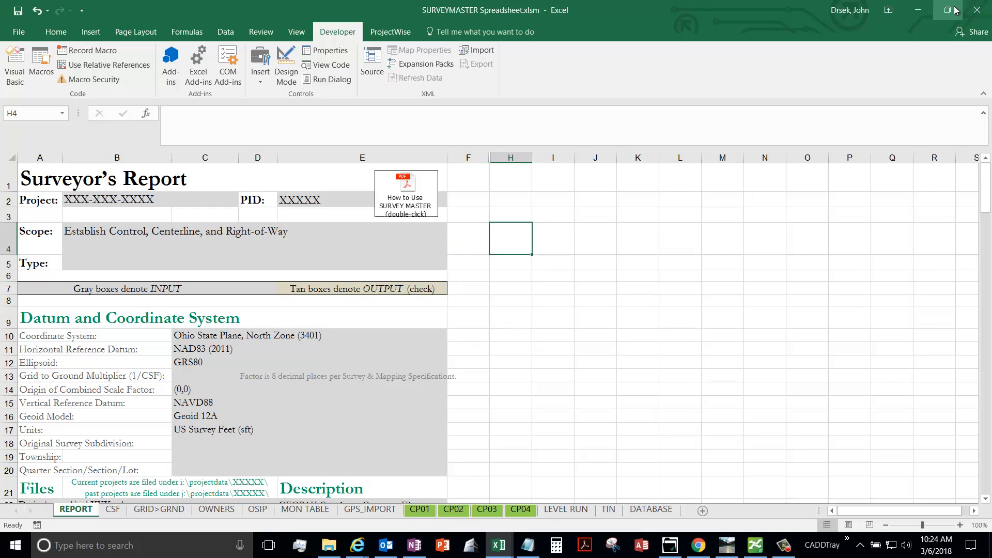
pyautogui.moveTo(948, 11)
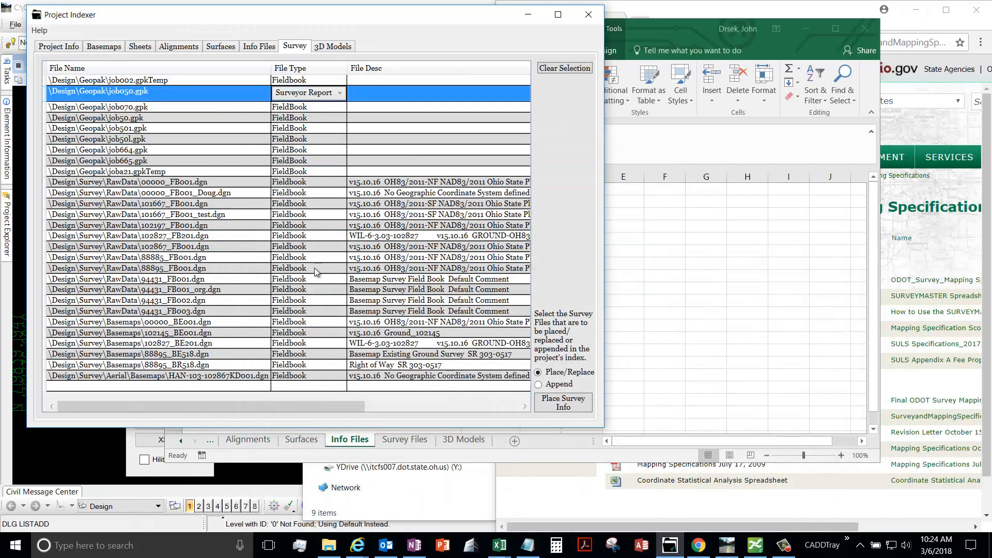
pyautogui.moveTo(117, 370)
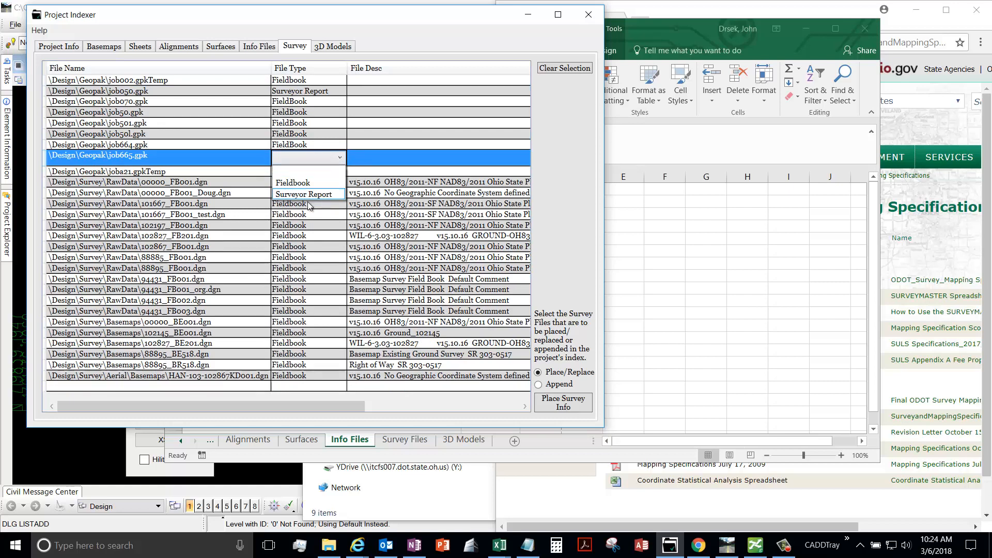
# - Keep job665.gpk as FieldBook, select 101667_FB001.dgn and place its survey info into the index
pyautogui.click(289, 170)
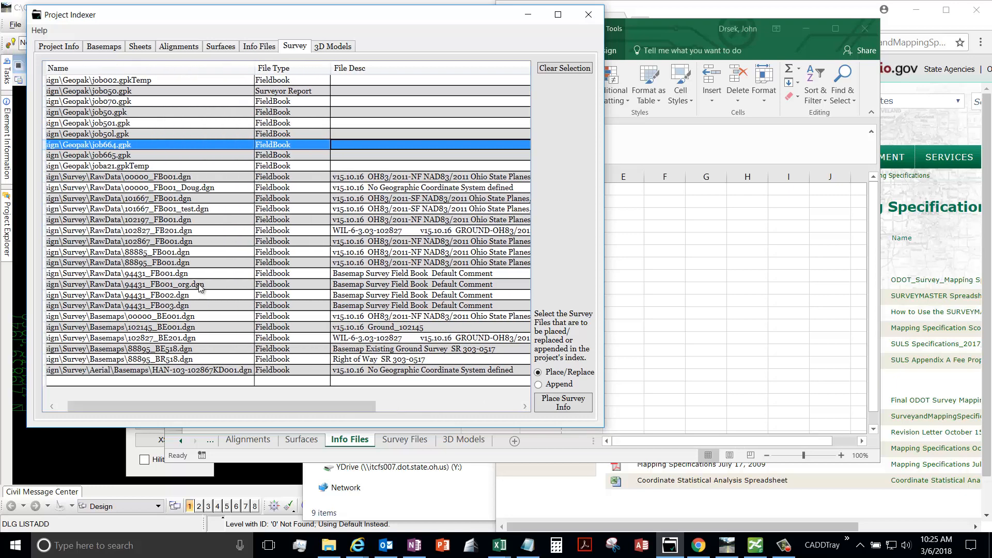
pyautogui.click(120, 198)
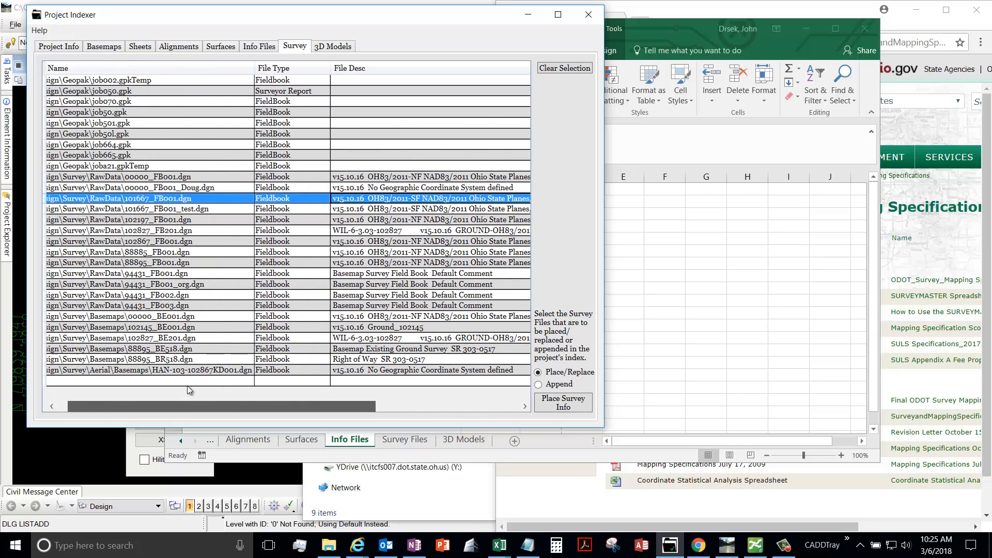
pyautogui.hscroll(-3)
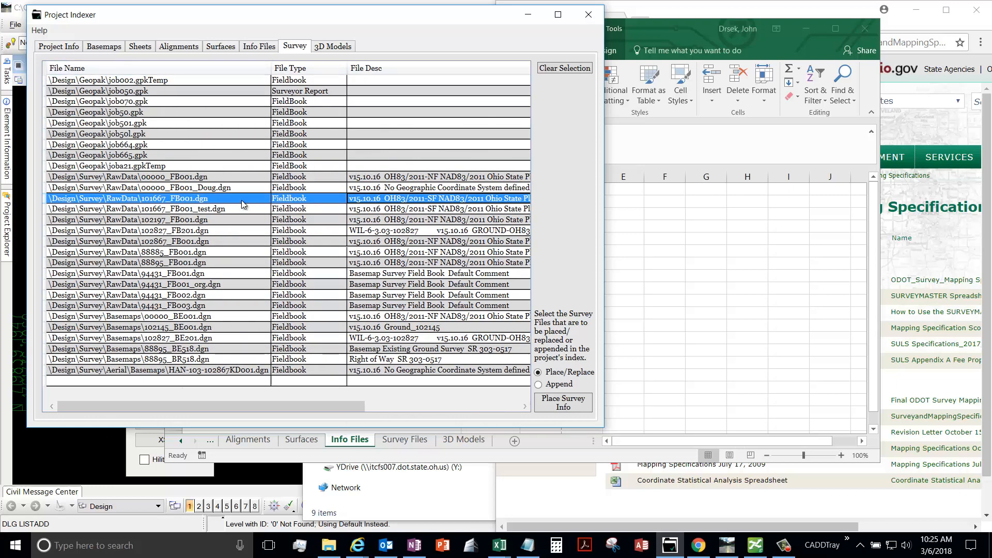
pyautogui.click(126, 145)
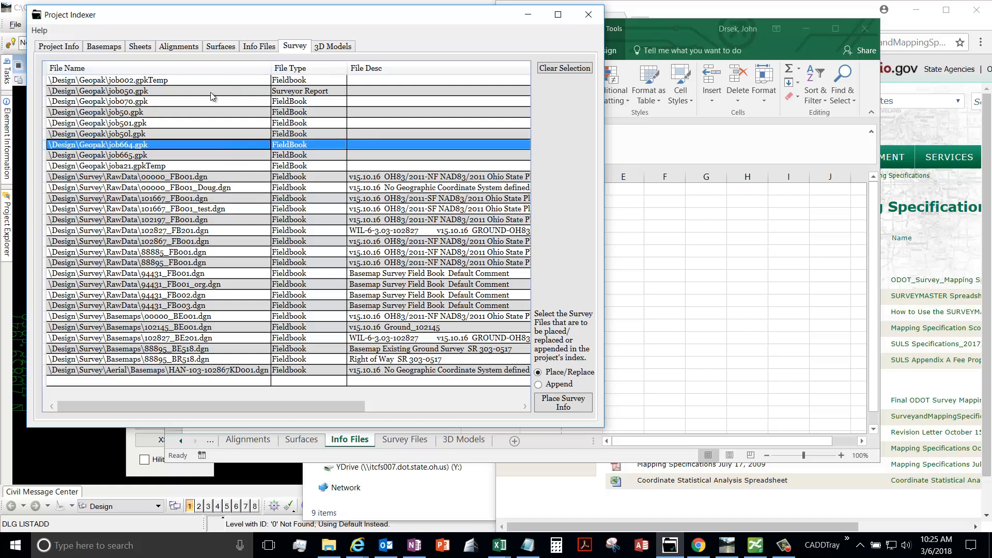
pyautogui.click(126, 199)
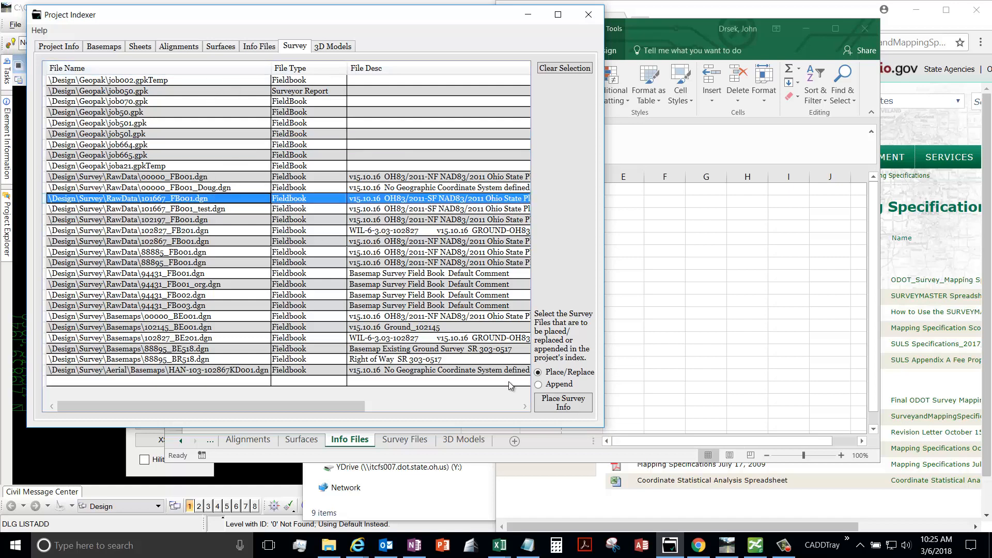
pyautogui.click(562, 402)
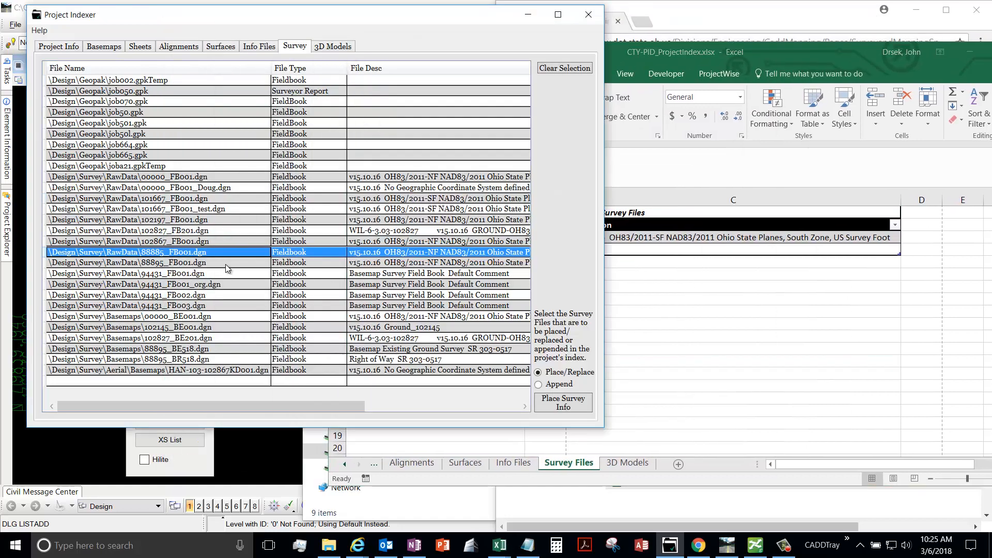
pyautogui.moveTo(661, 246)
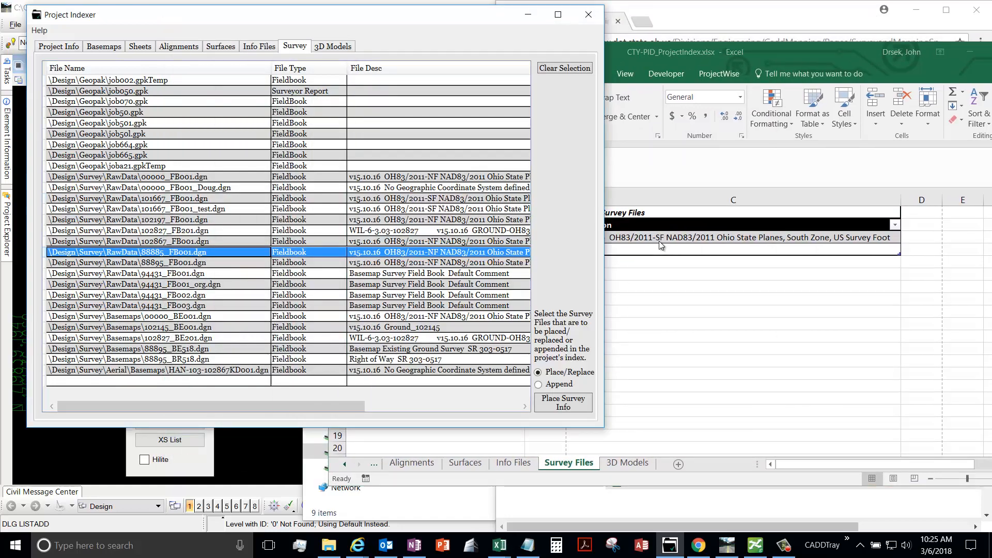
pyautogui.moveTo(408, 265)
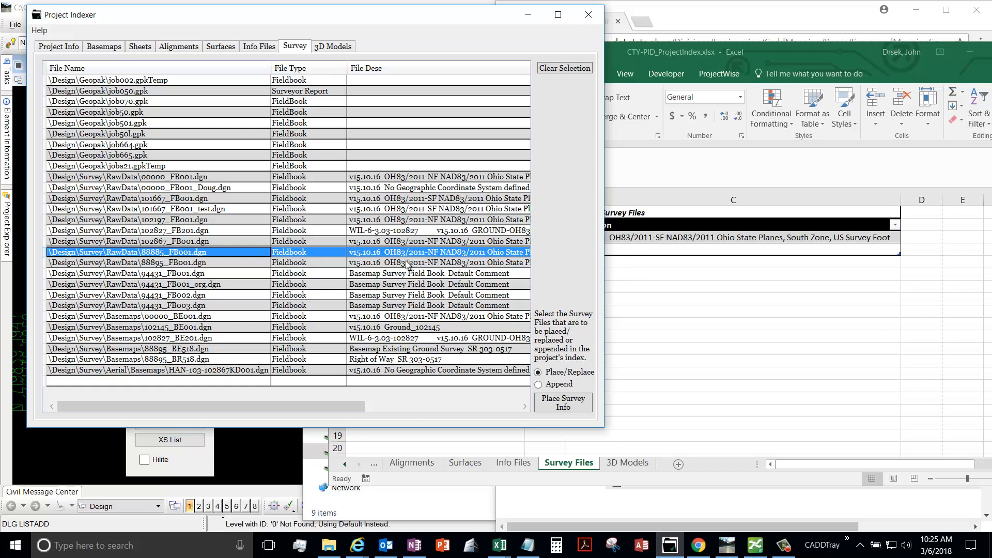
# - Switch to Append and add the 94431_FB001.dgn info to the Survey Files sheet
pyautogui.click(538, 385)
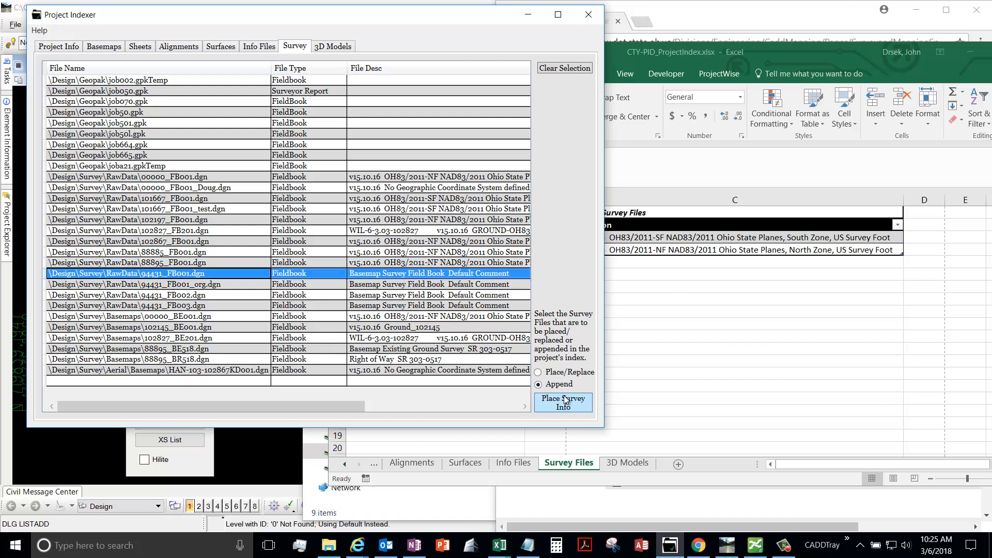
pyautogui.click(563, 402)
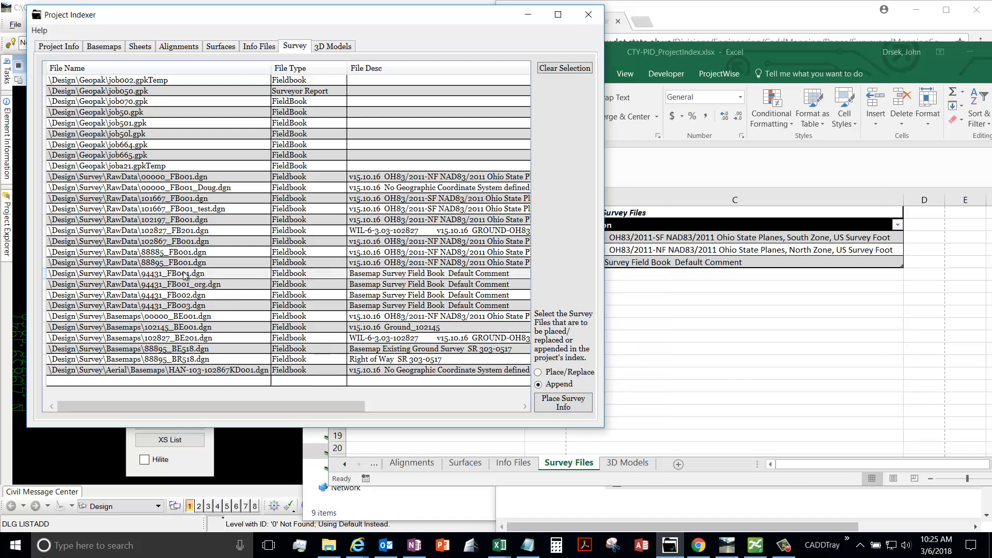